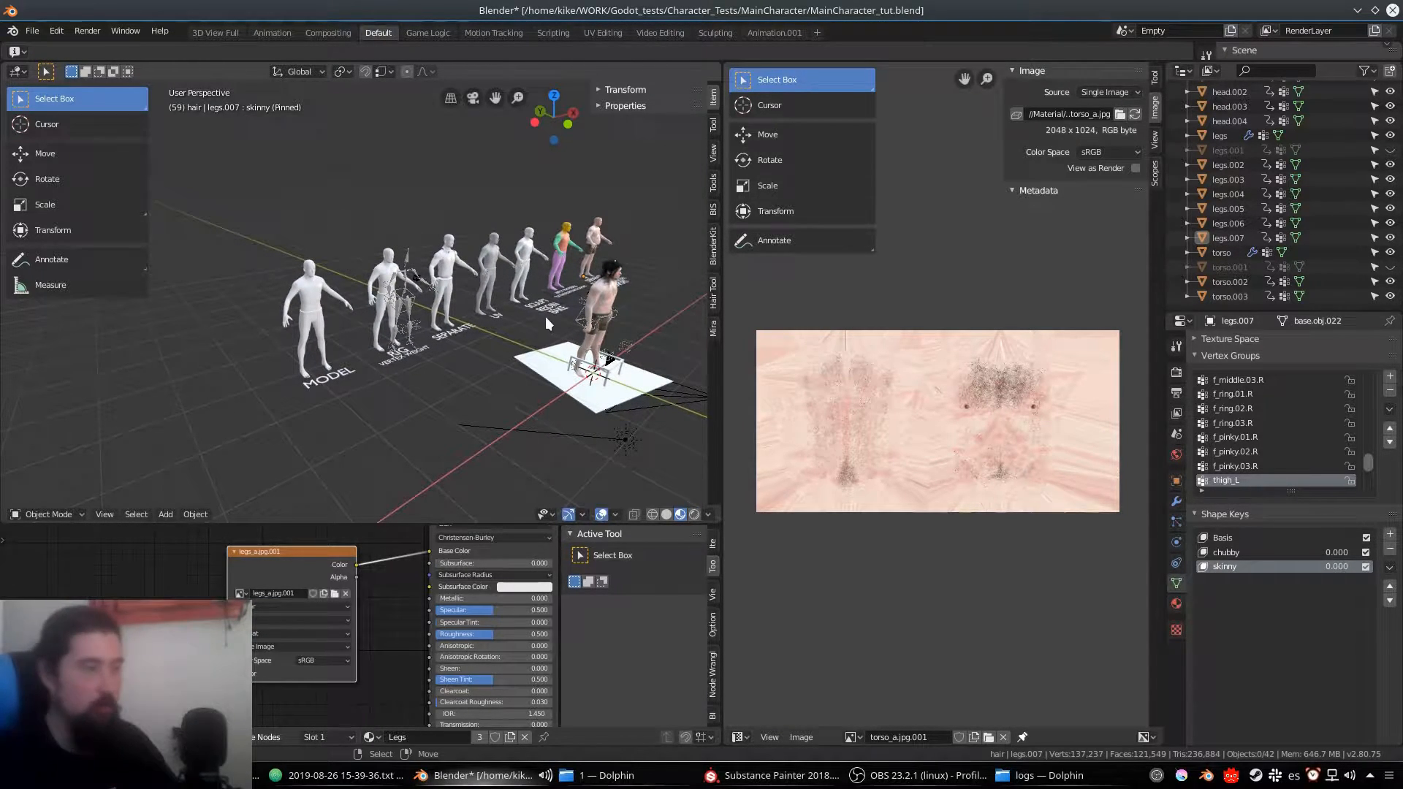
mouse_move(418, 306)
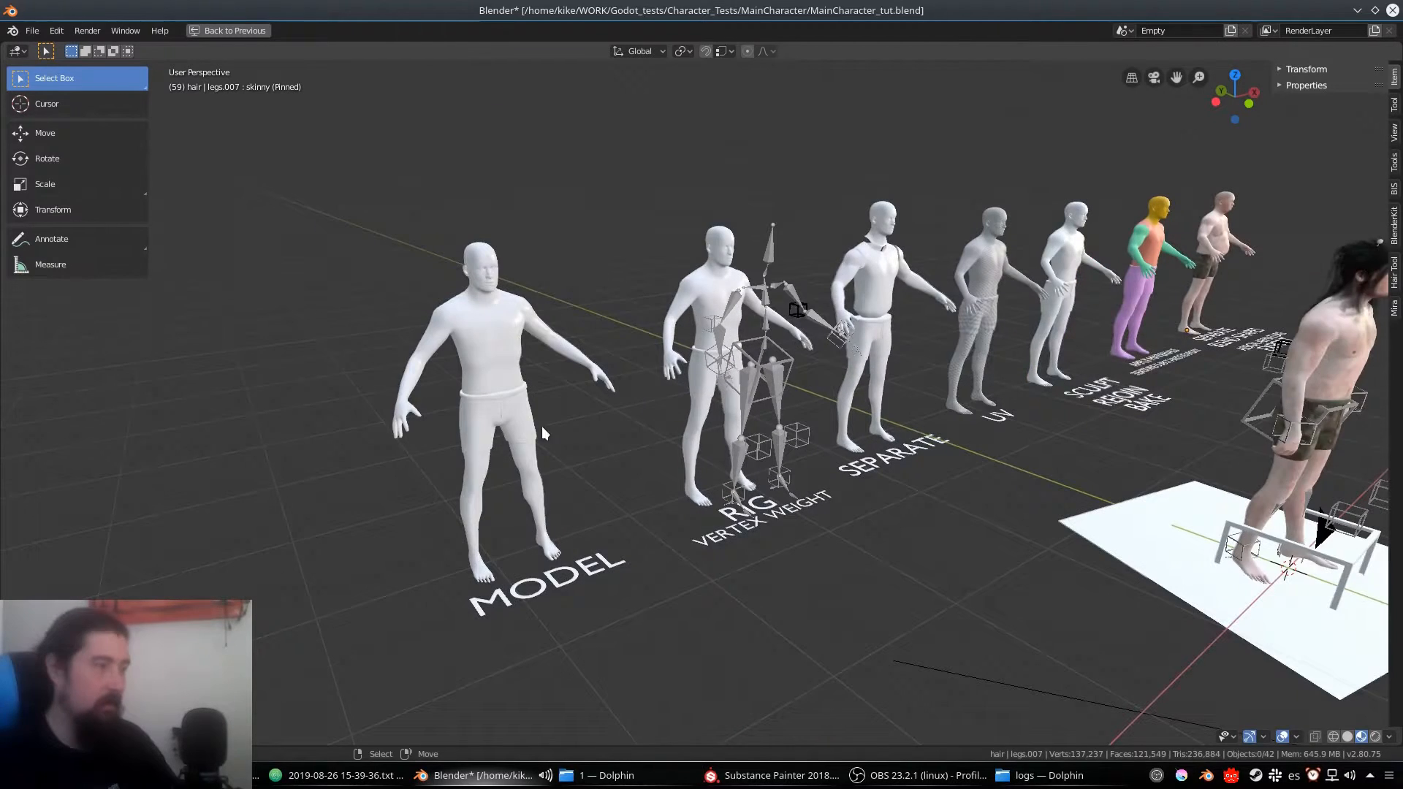
left_click(489, 349)
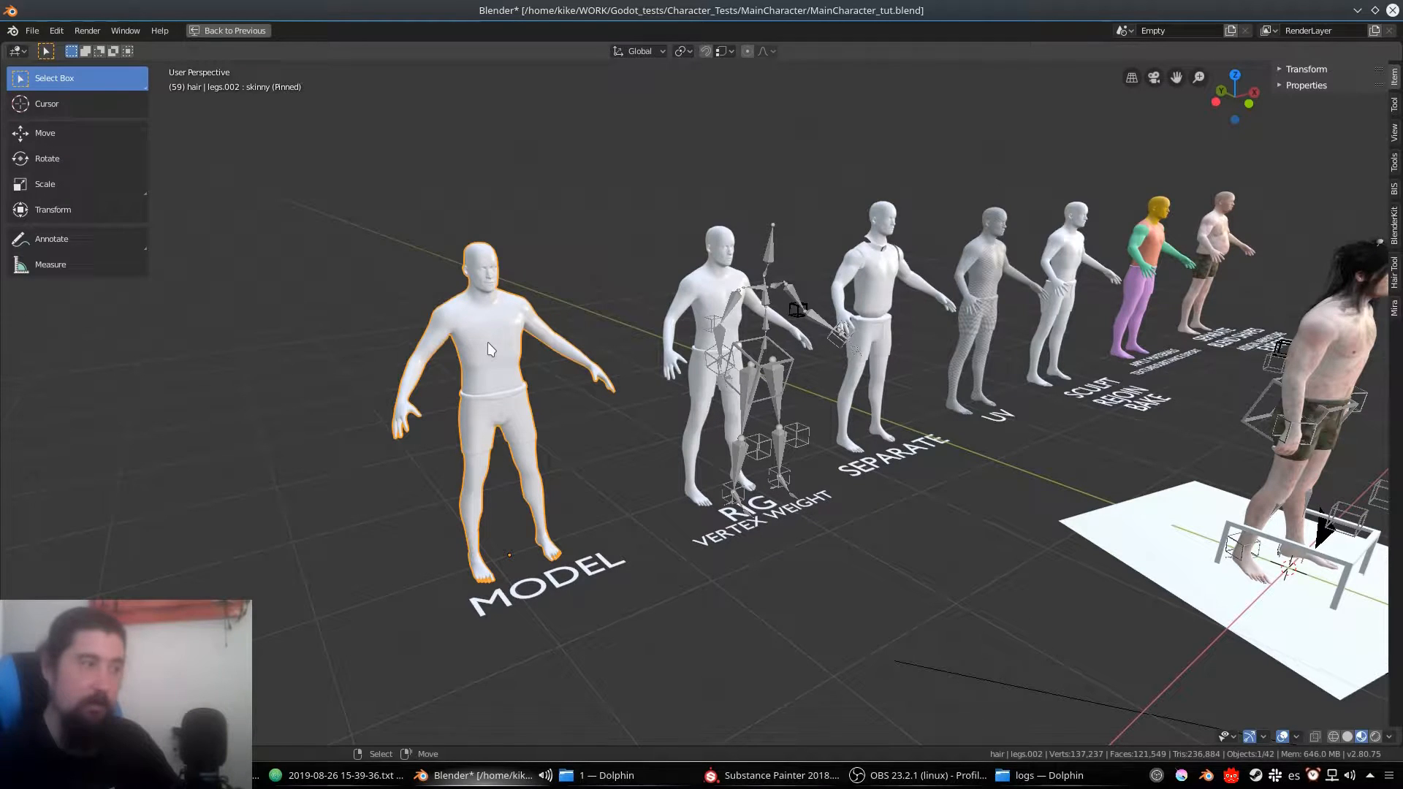
key("Tab")
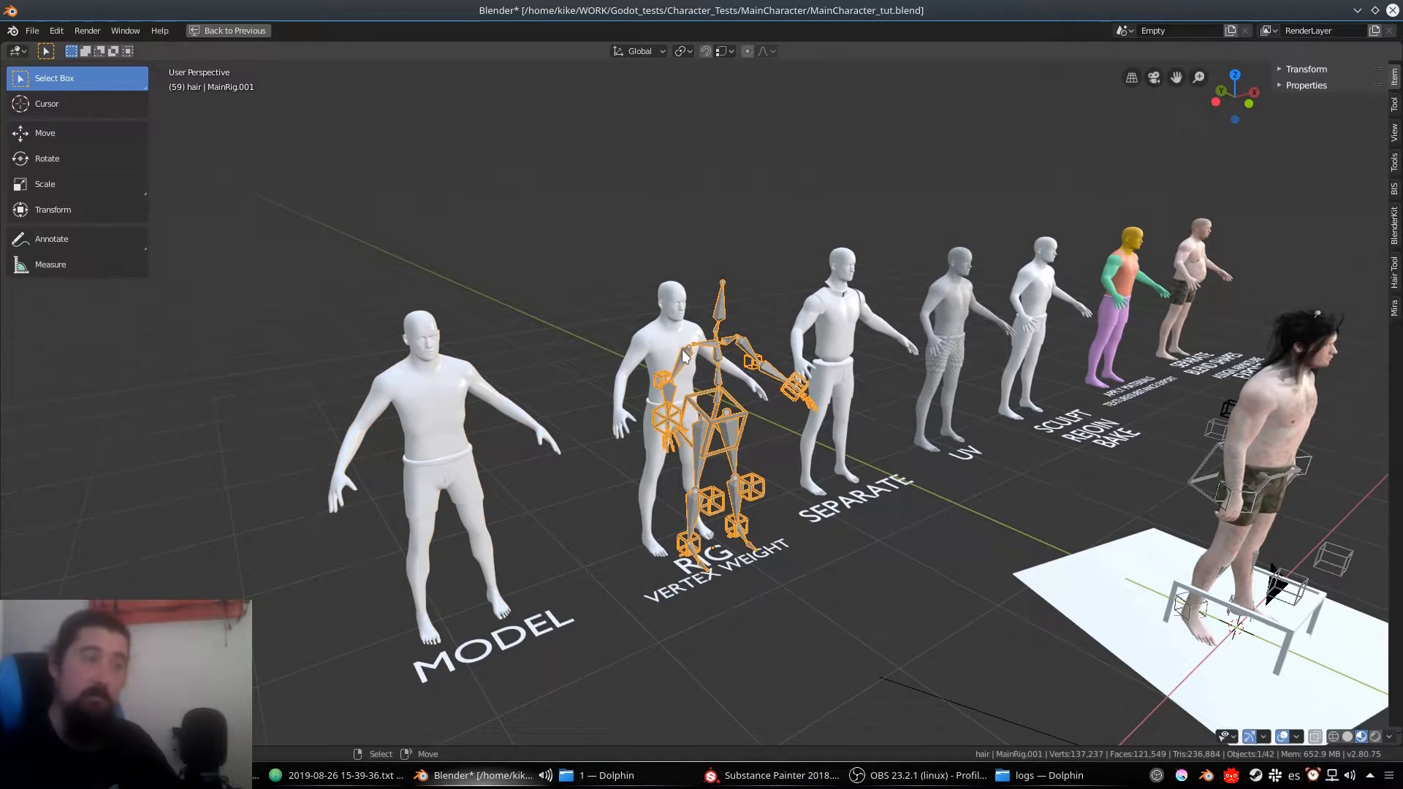
mouse_move(707, 347)
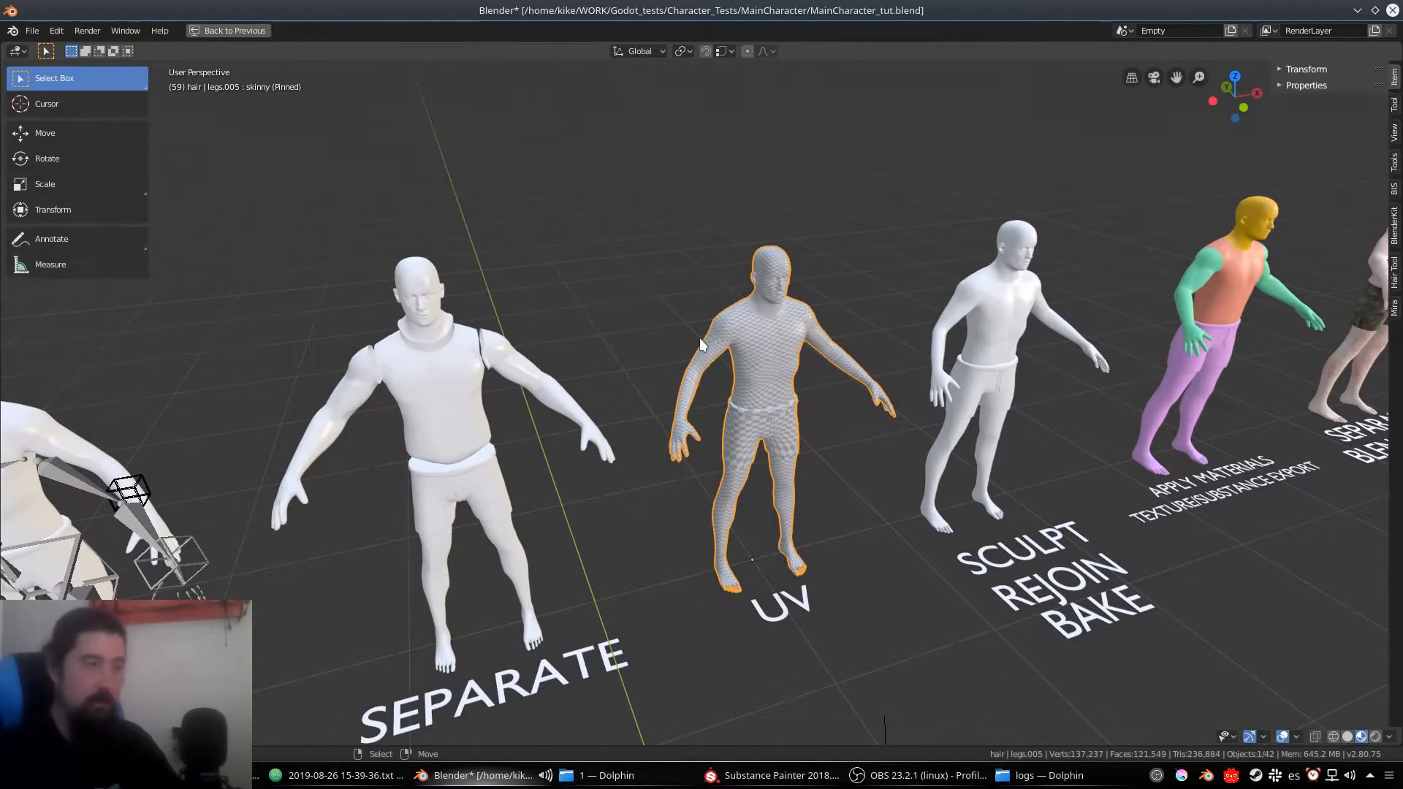
Toggle Edit Mode on the separated torso and restore the full multi-panel layout
key("Tab")
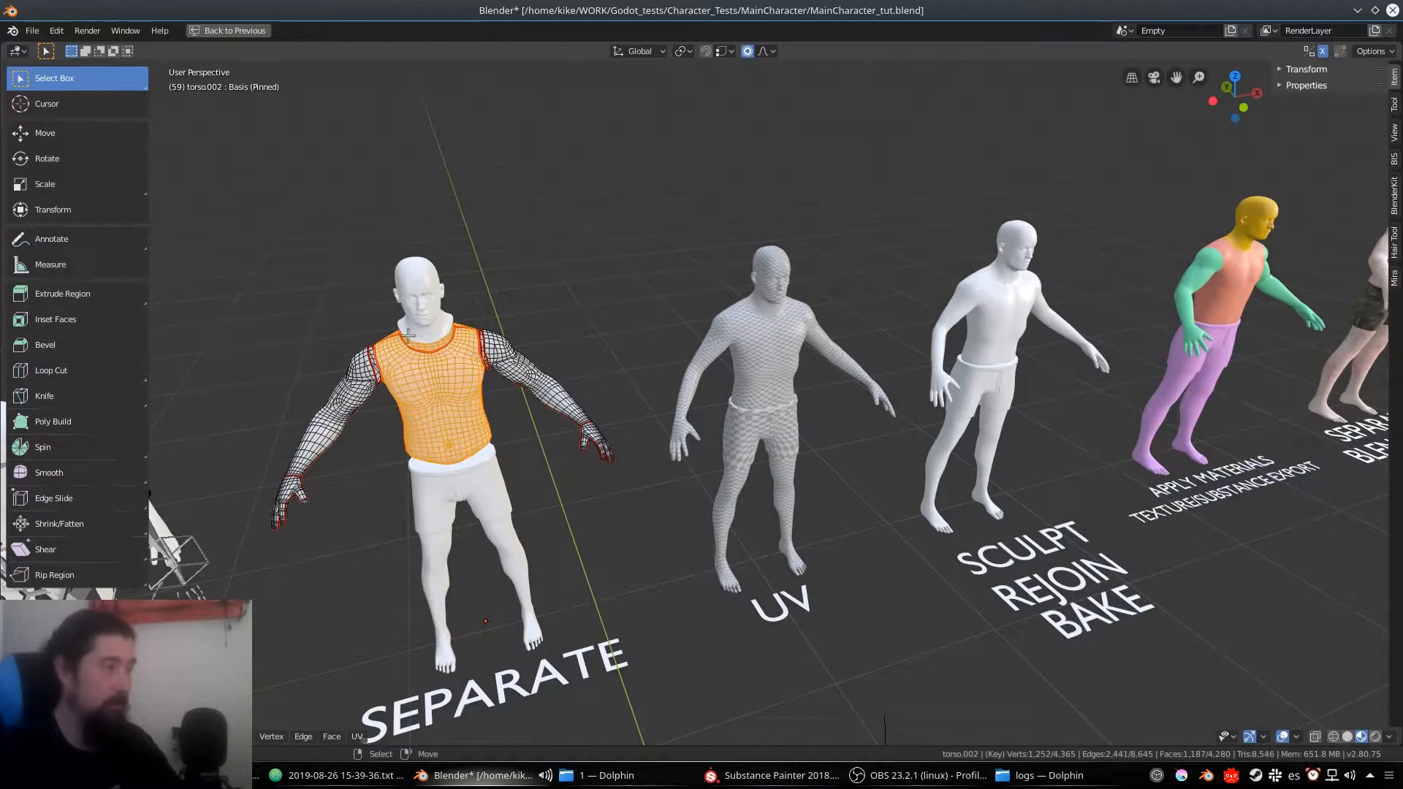
left_click(601, 32)
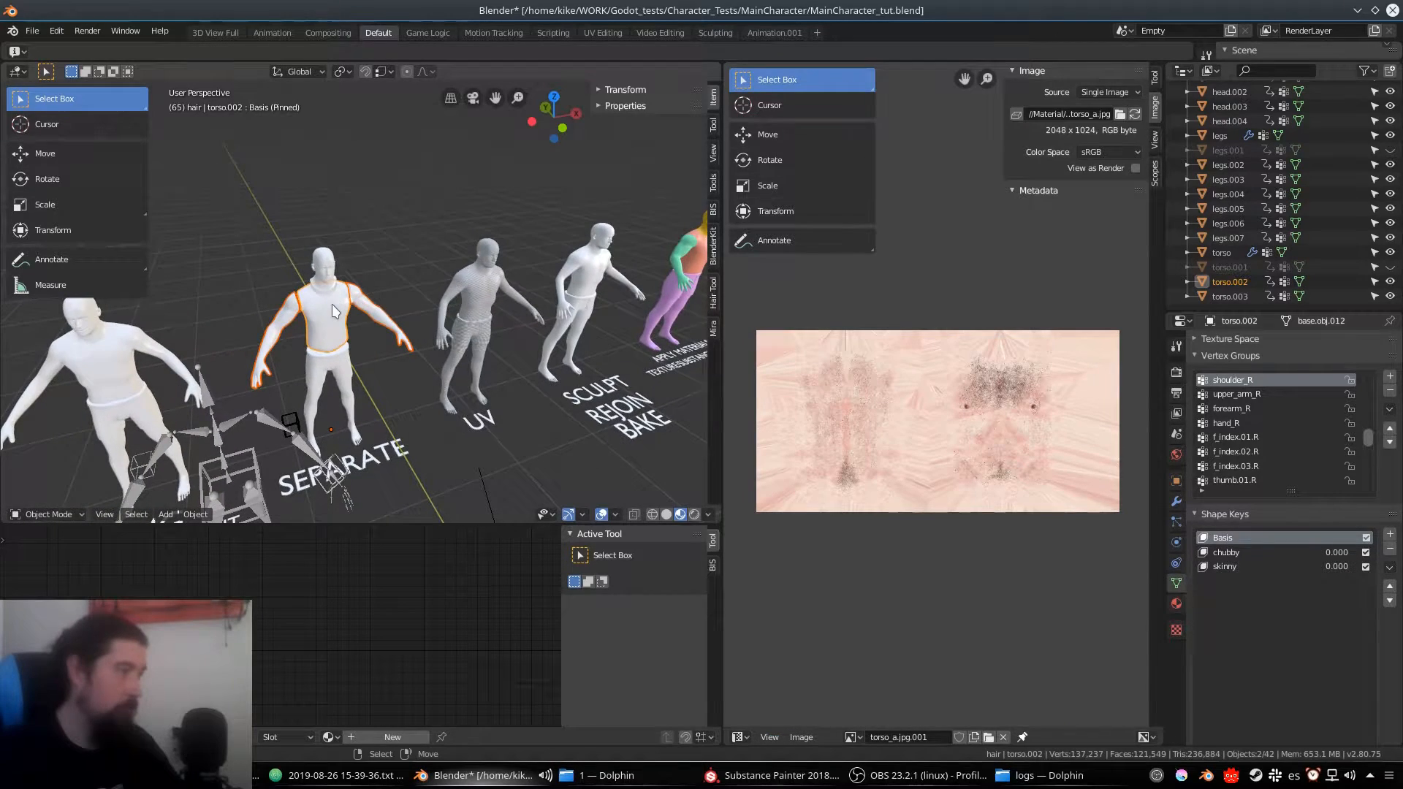
Review the torso's UV layout in Edit Mode, then bring up the Substance Painter project
key("Tab")
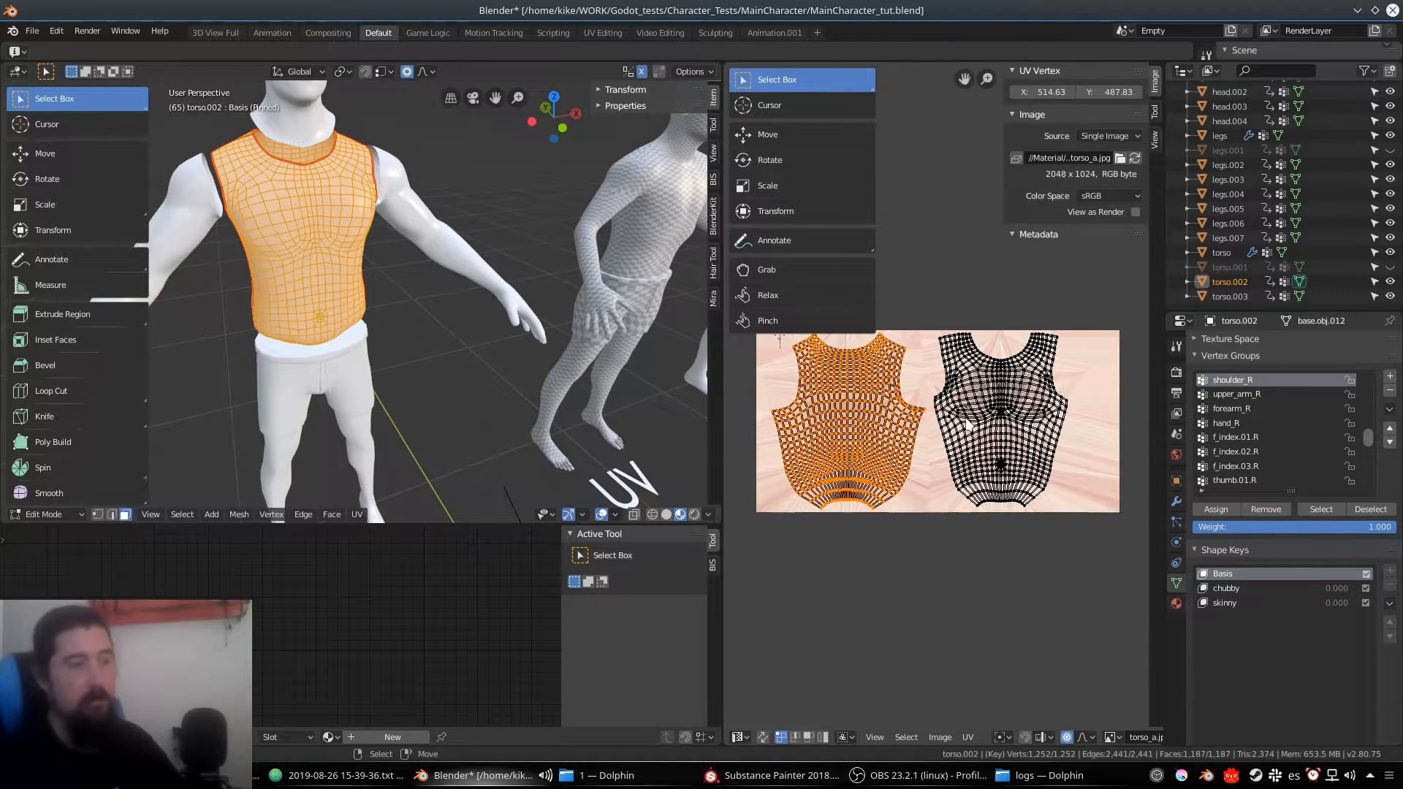
mouse_move(769, 330)
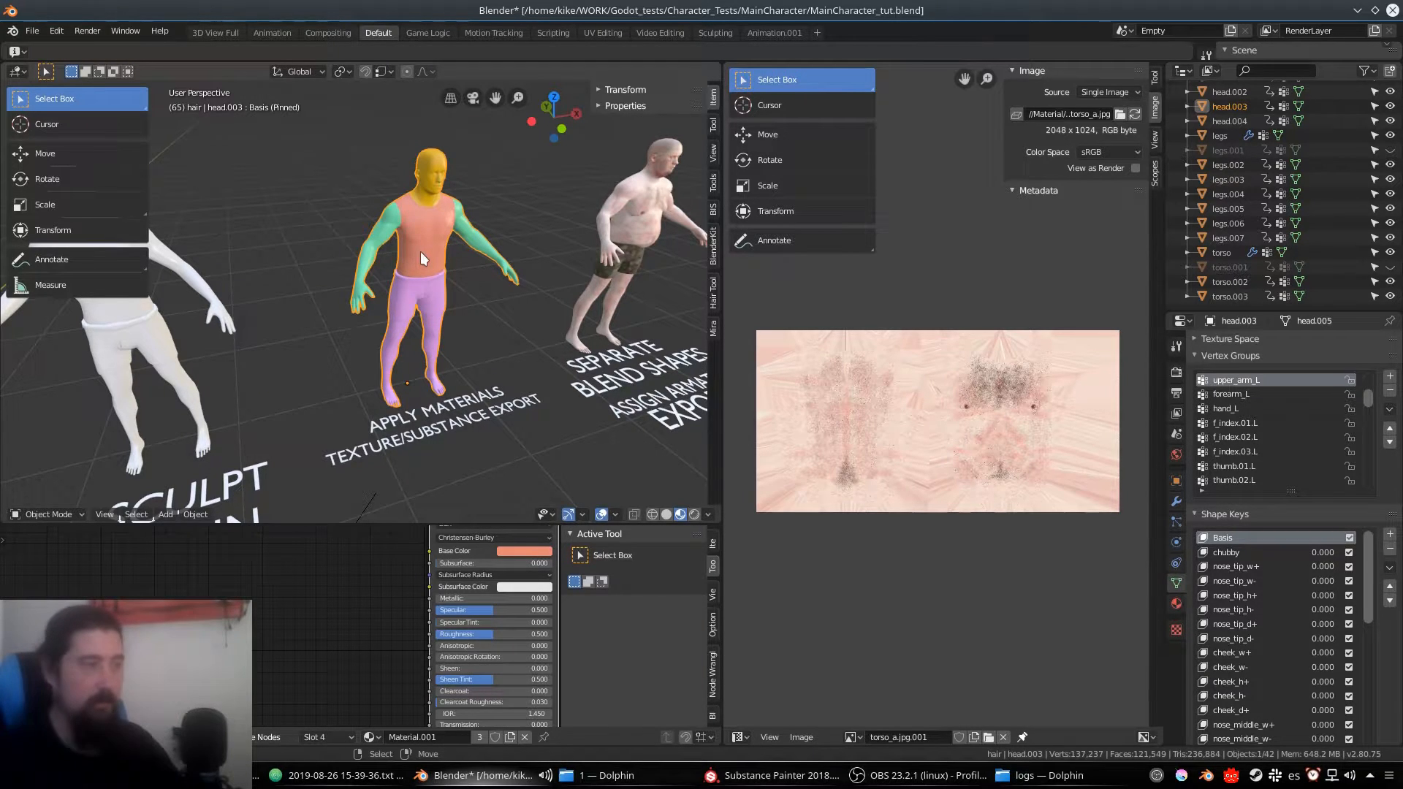
left_click(779, 775)
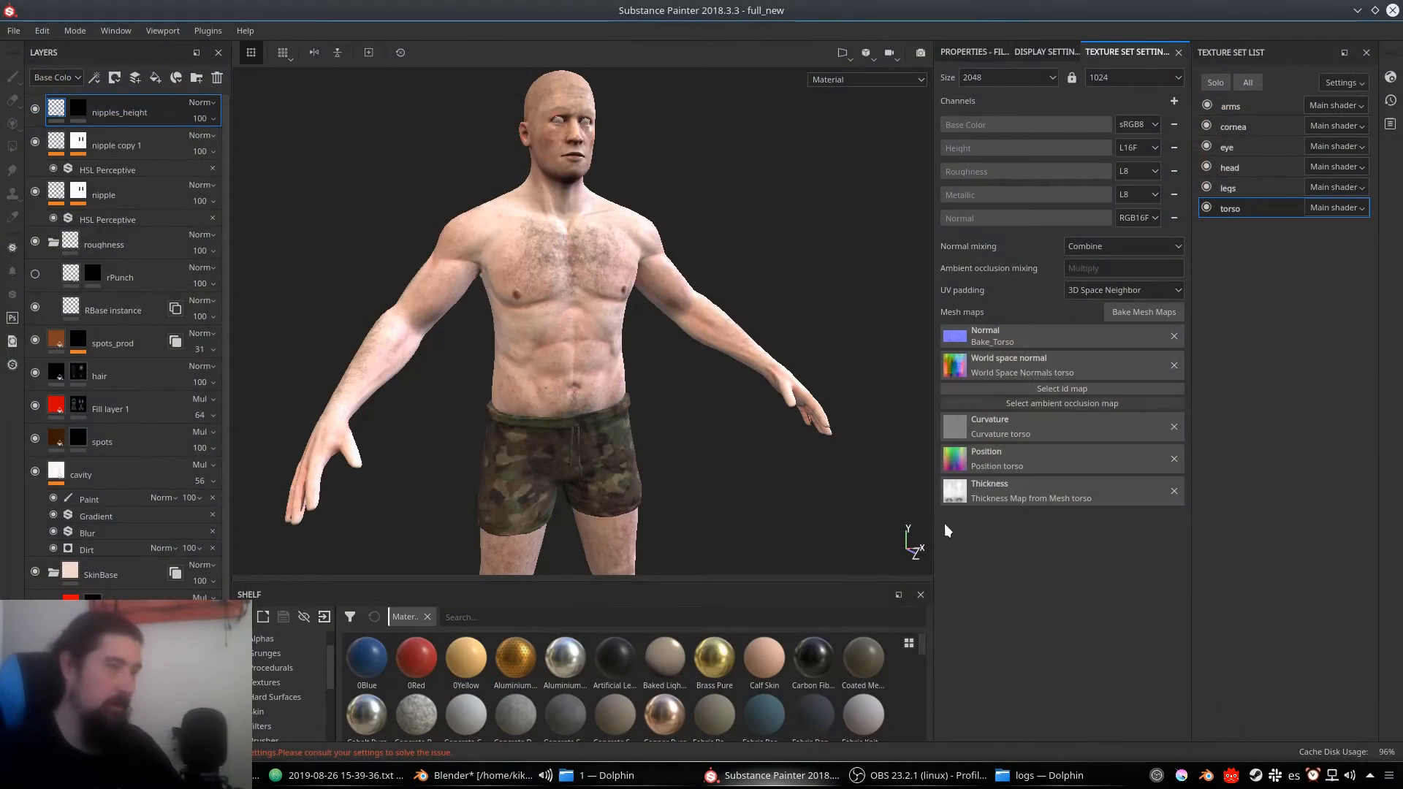
mouse_move(1252, 167)
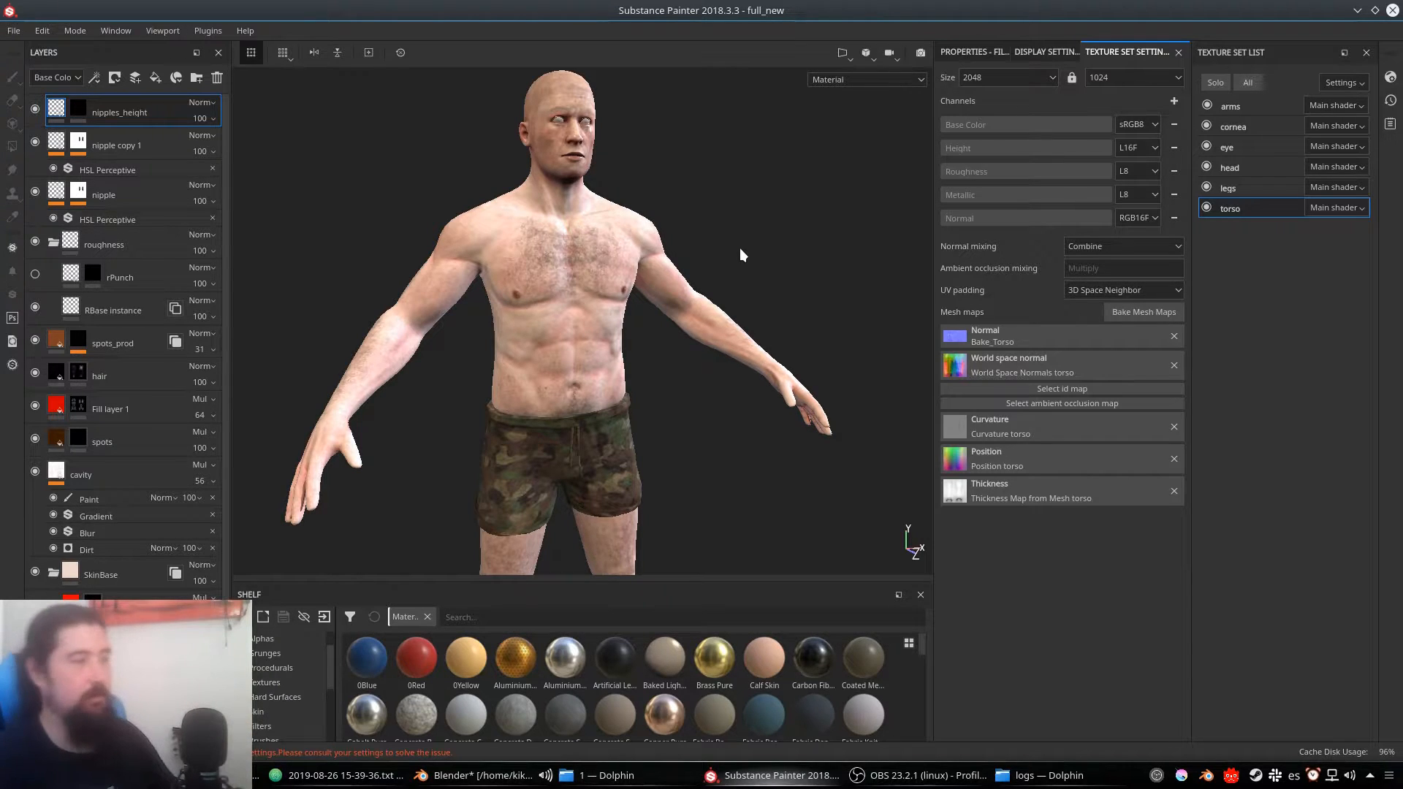
mouse_move(175, 343)
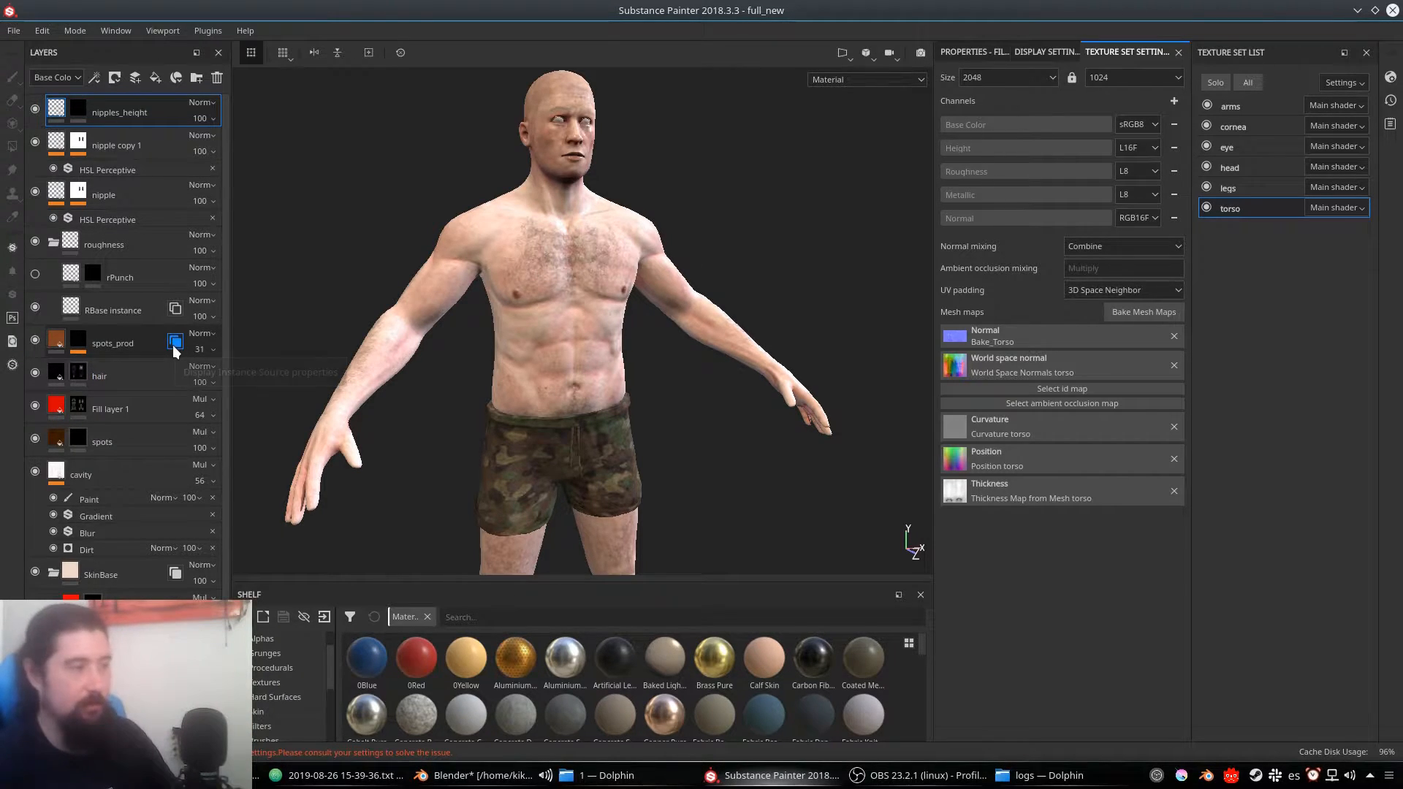
mouse_move(176, 343)
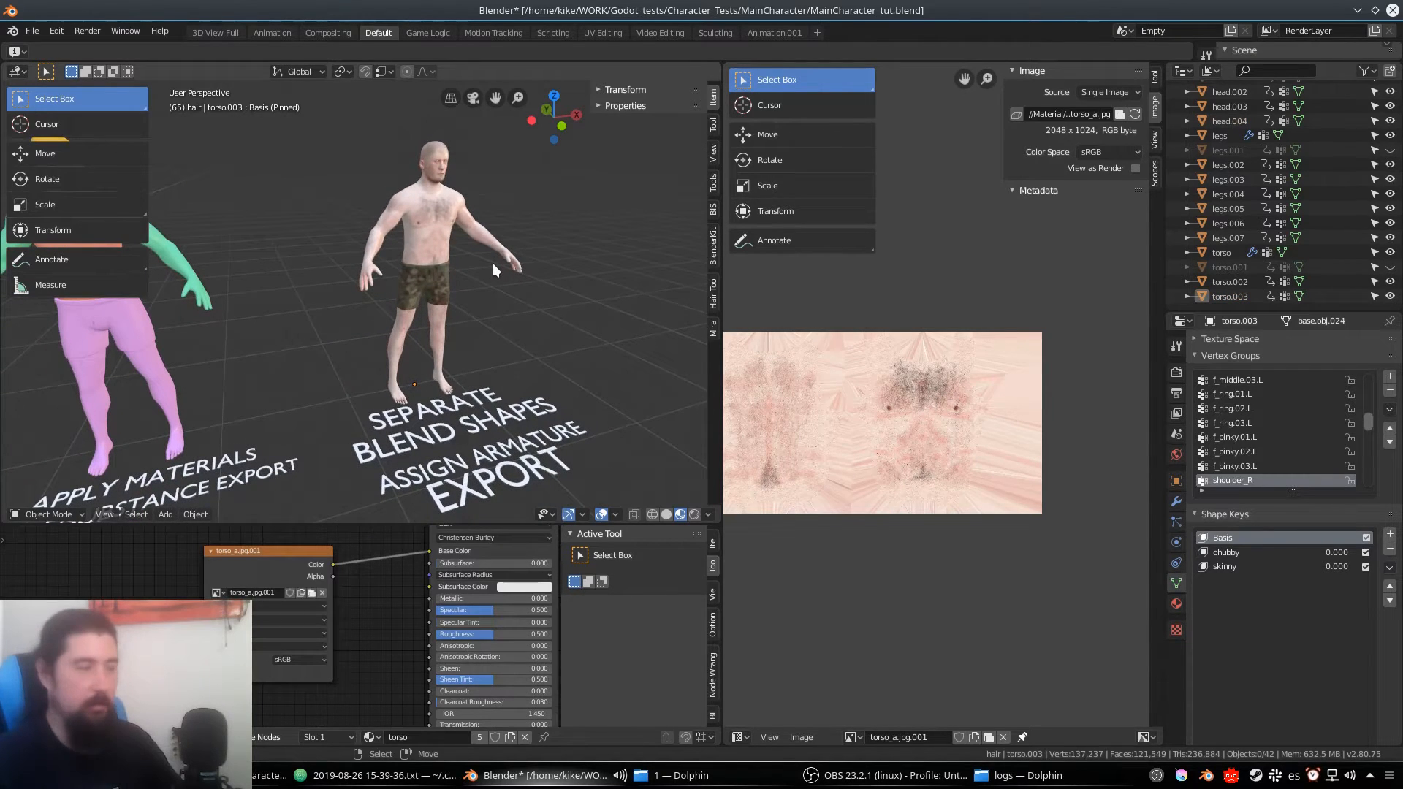
Select the final character's torso and show its chubby shape key
left_click(438, 219)
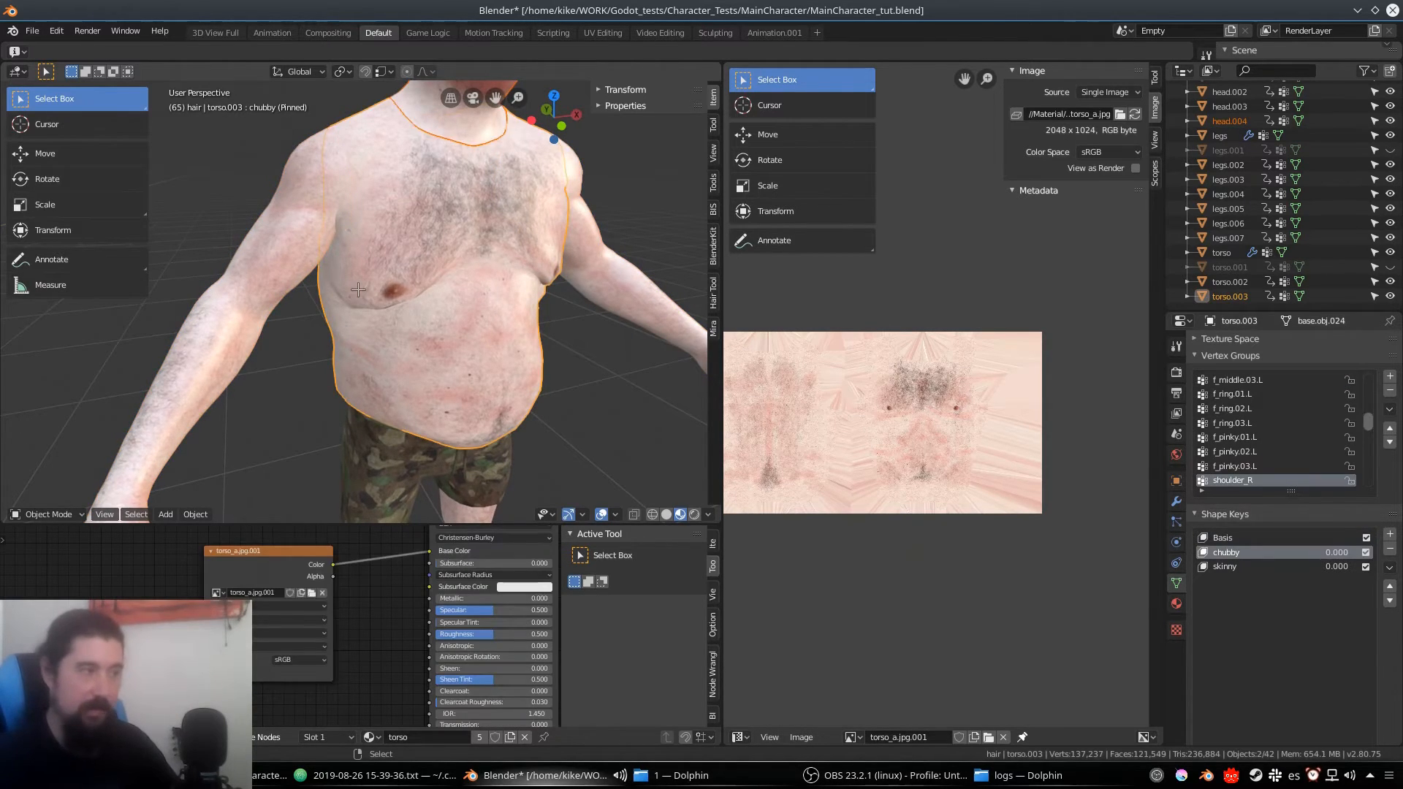
scroll("down", 3)
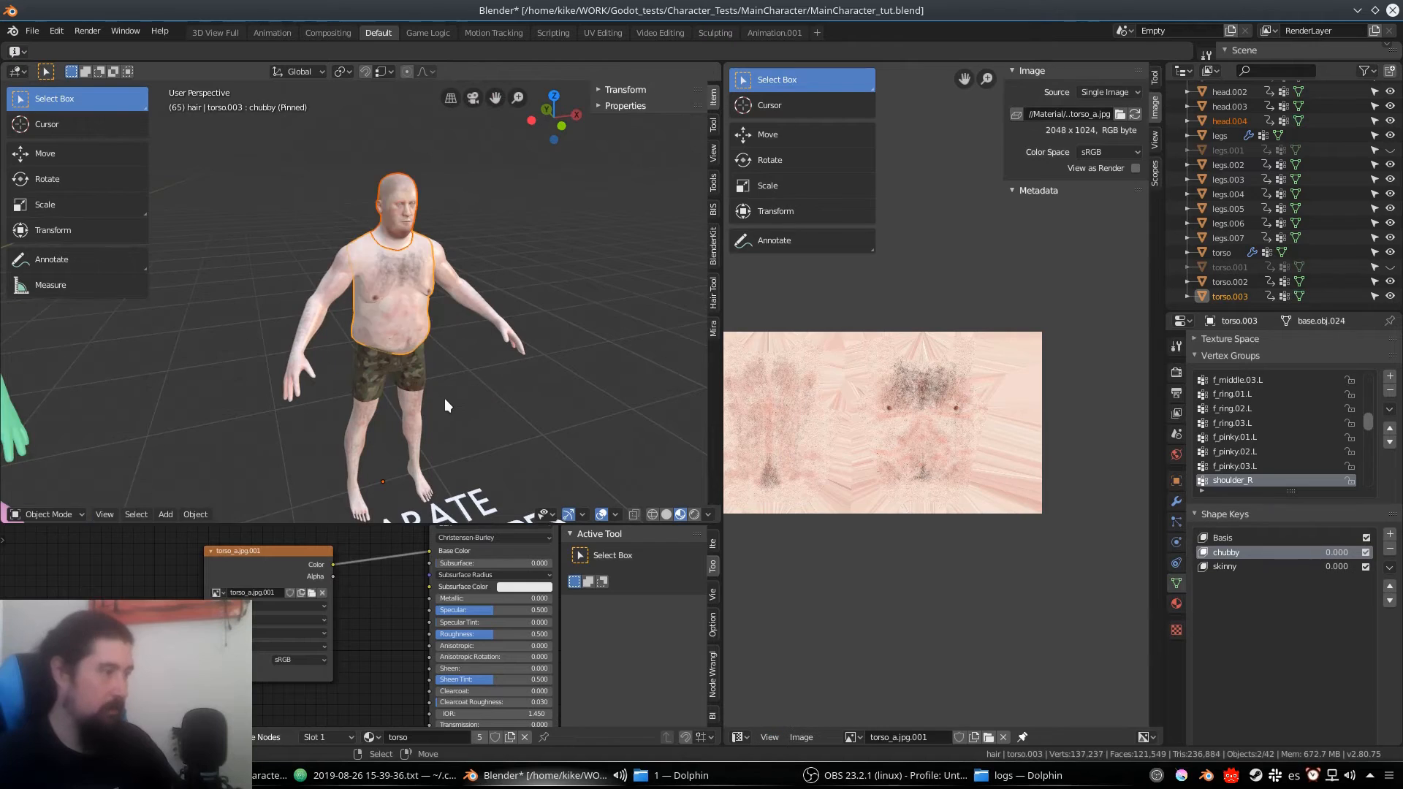